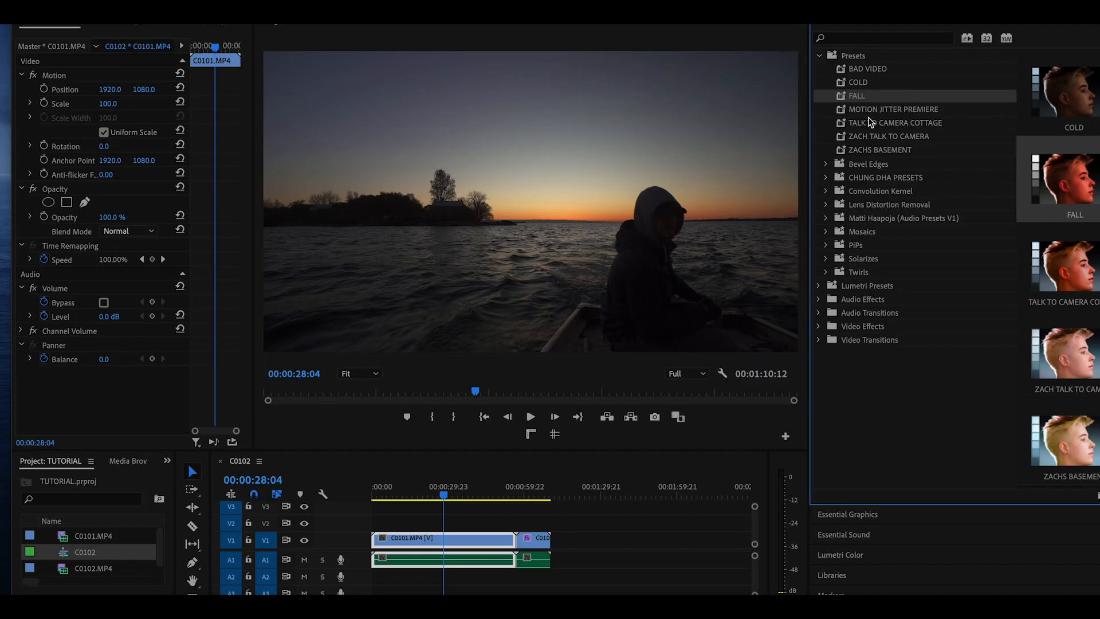
mouse_move(870, 109)
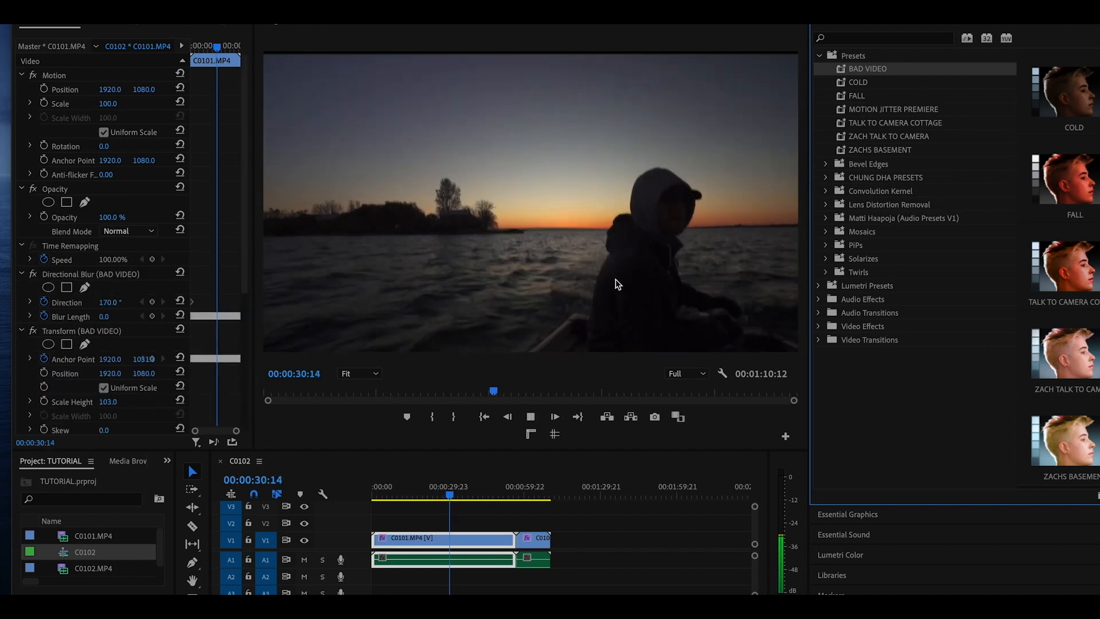
- Search the Effects panel for 'transform' to find the Transform effect
left_click(554, 417)
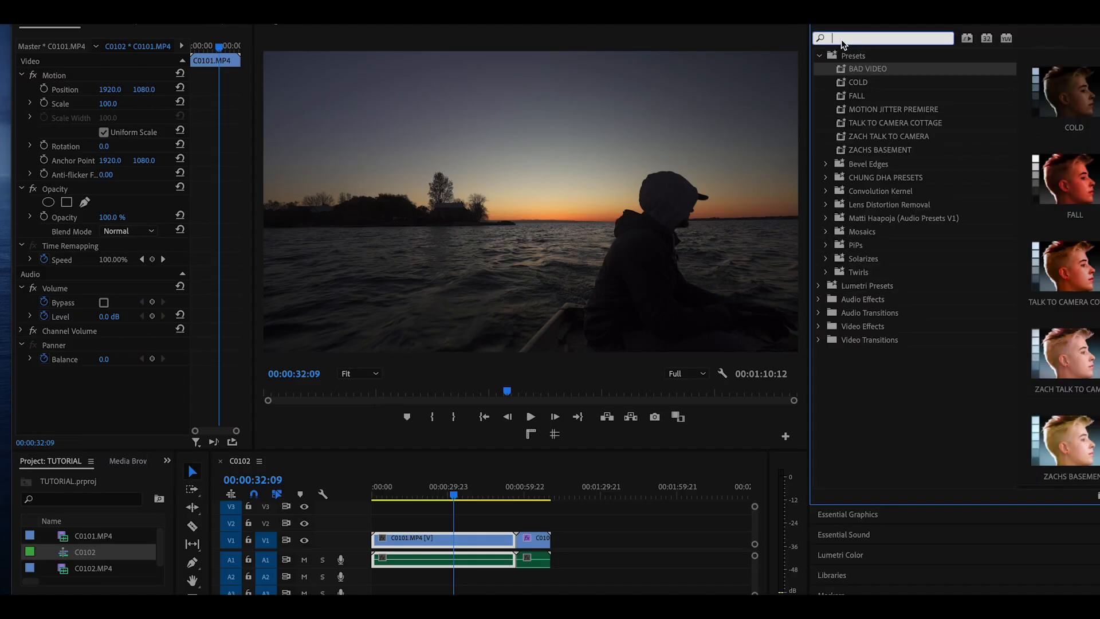
type("transform")
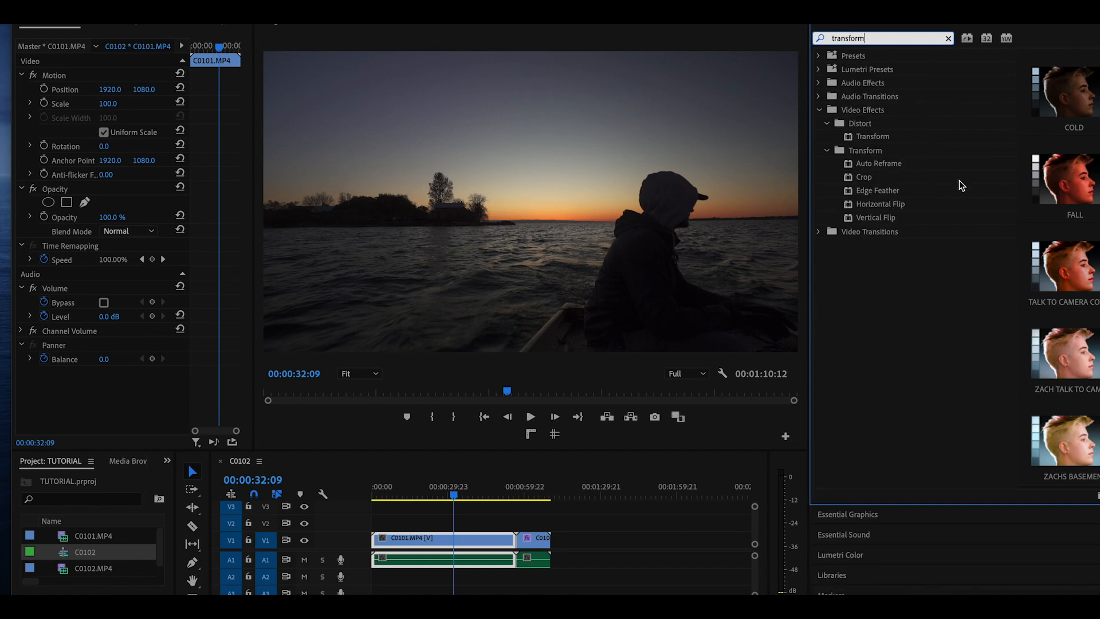
mouse_move(940, 184)
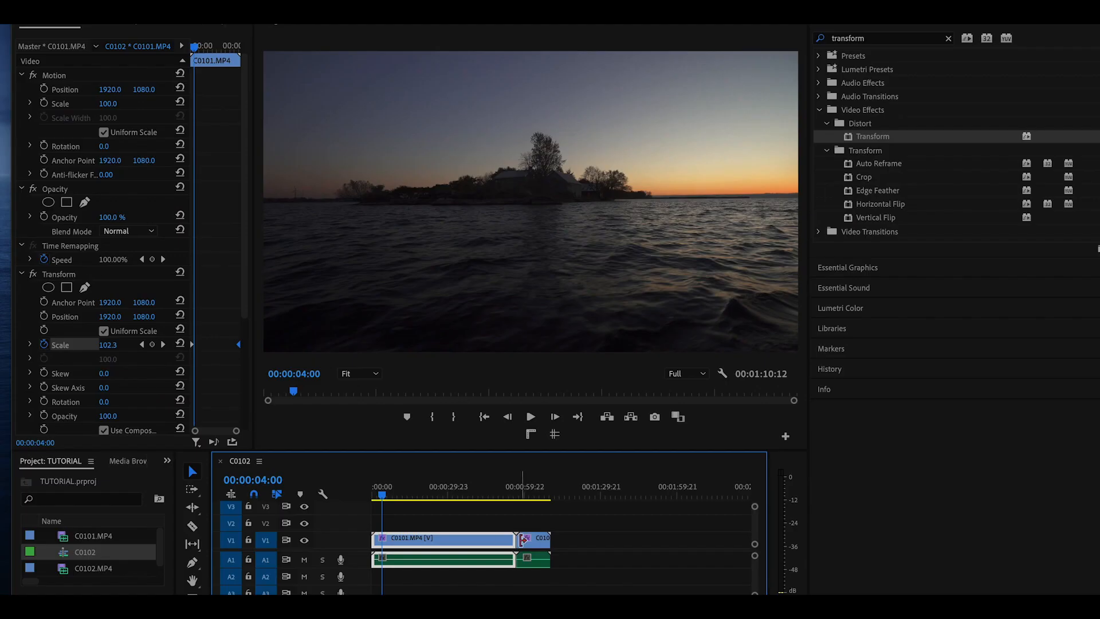
- Save the first clip's Transform effect through Save Preset as 'KEN BURNS'
right_click(59, 273)
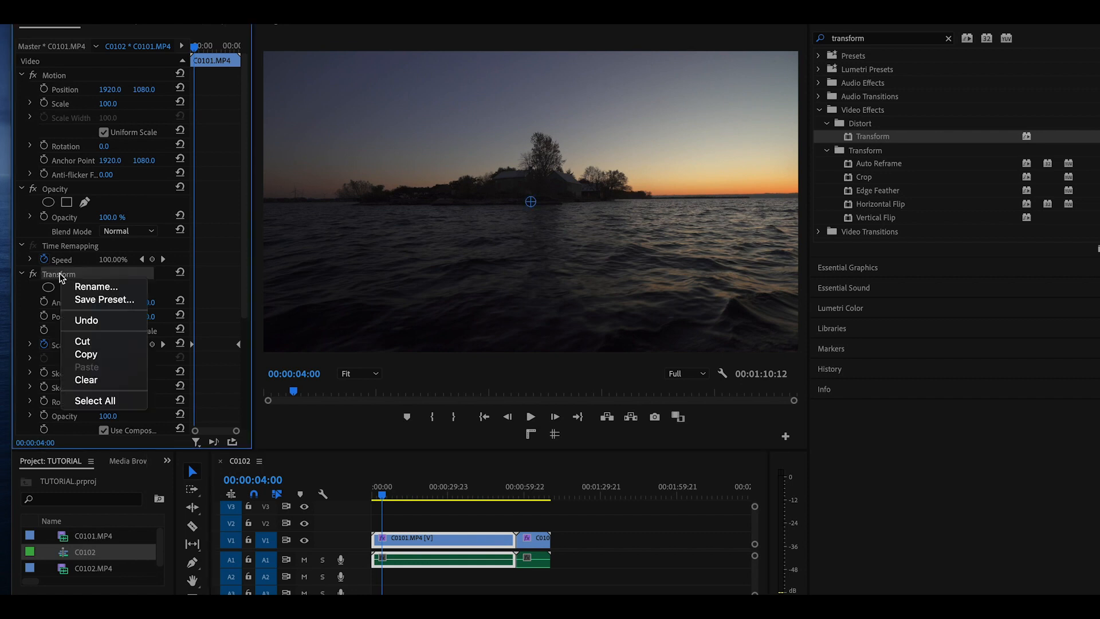
left_click(103, 299)
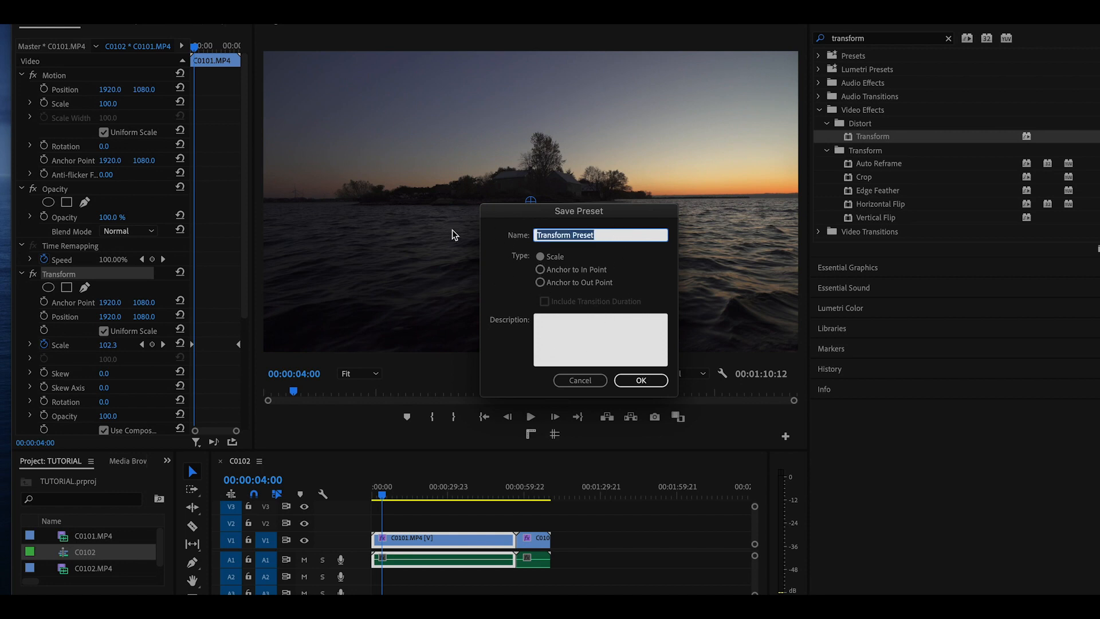
type("KEN BURNS")
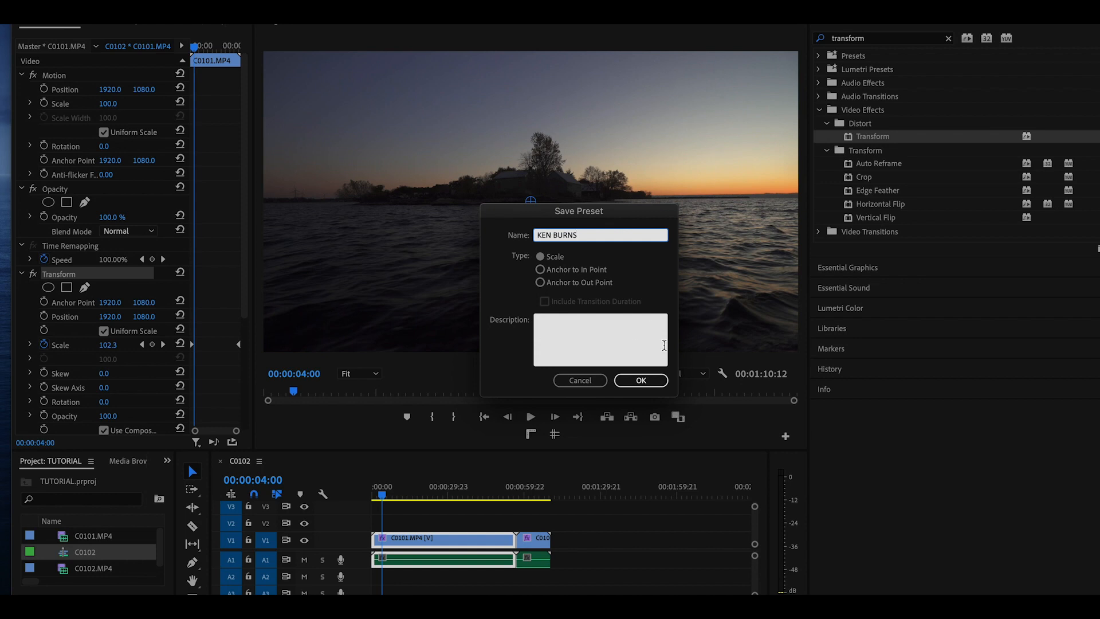
left_click(639, 379)
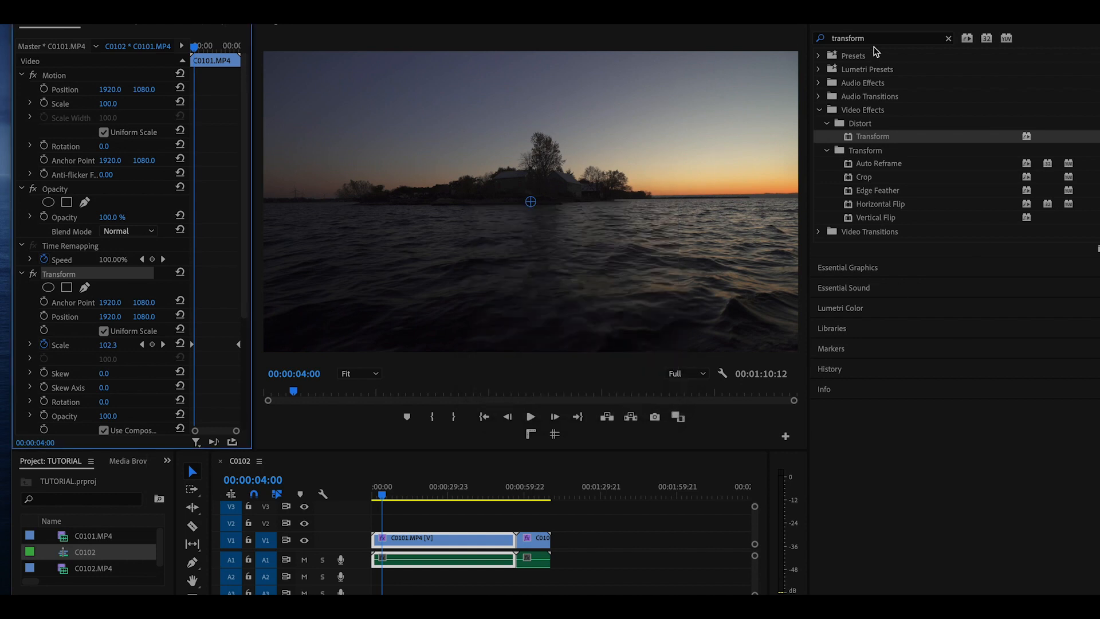
- Clear the effects search, show the Presets with KEN BURNS, and dismiss the preset properties
left_click(948, 38)
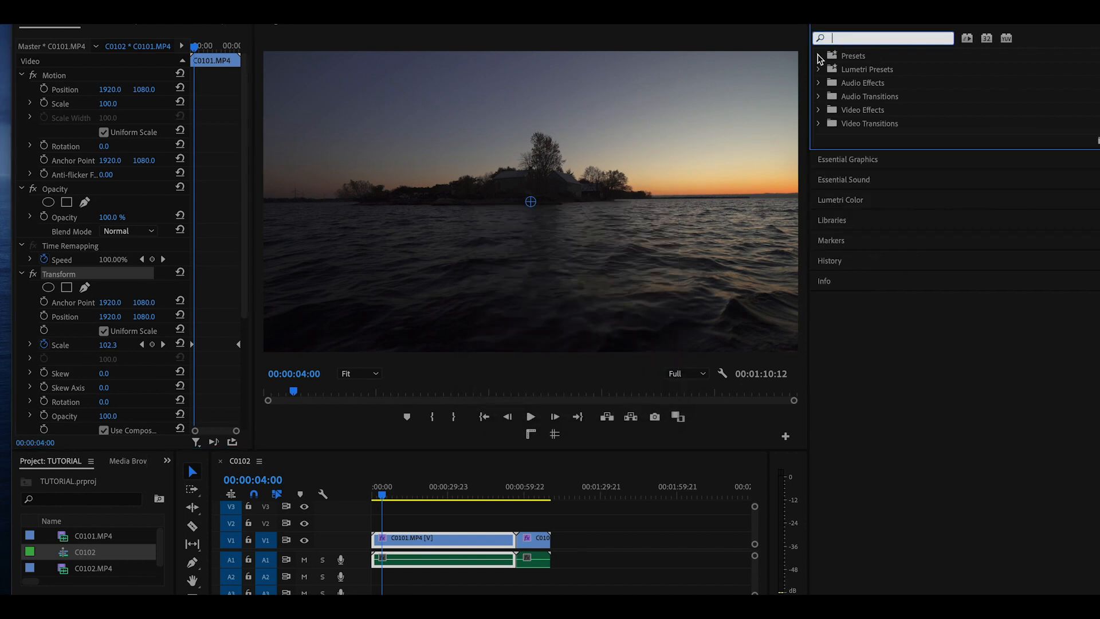
left_click(818, 56)
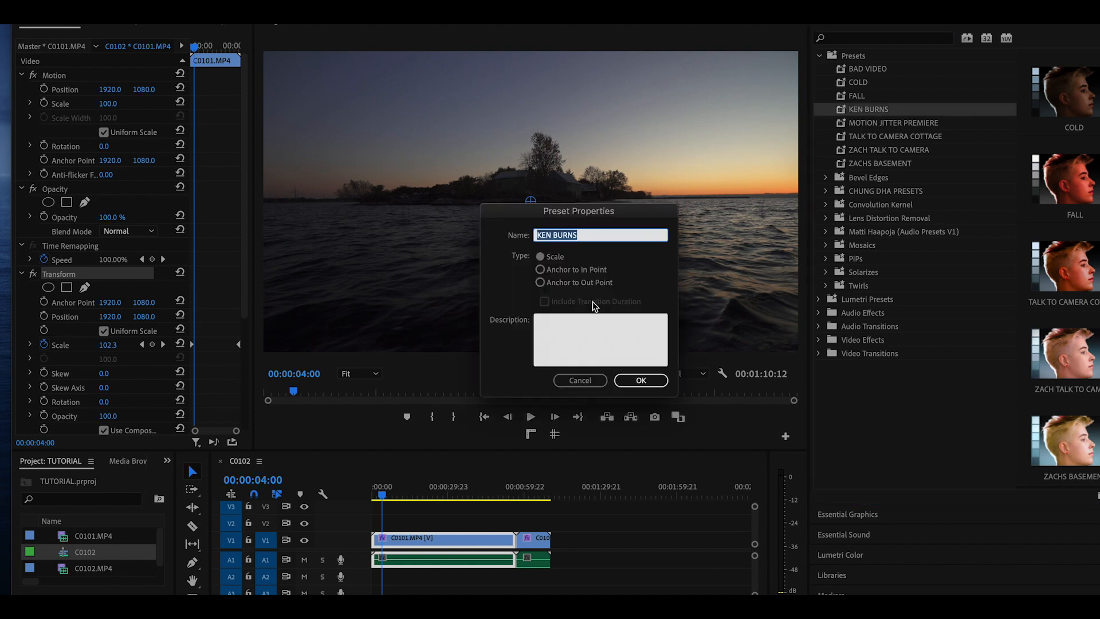
left_click(640, 379)
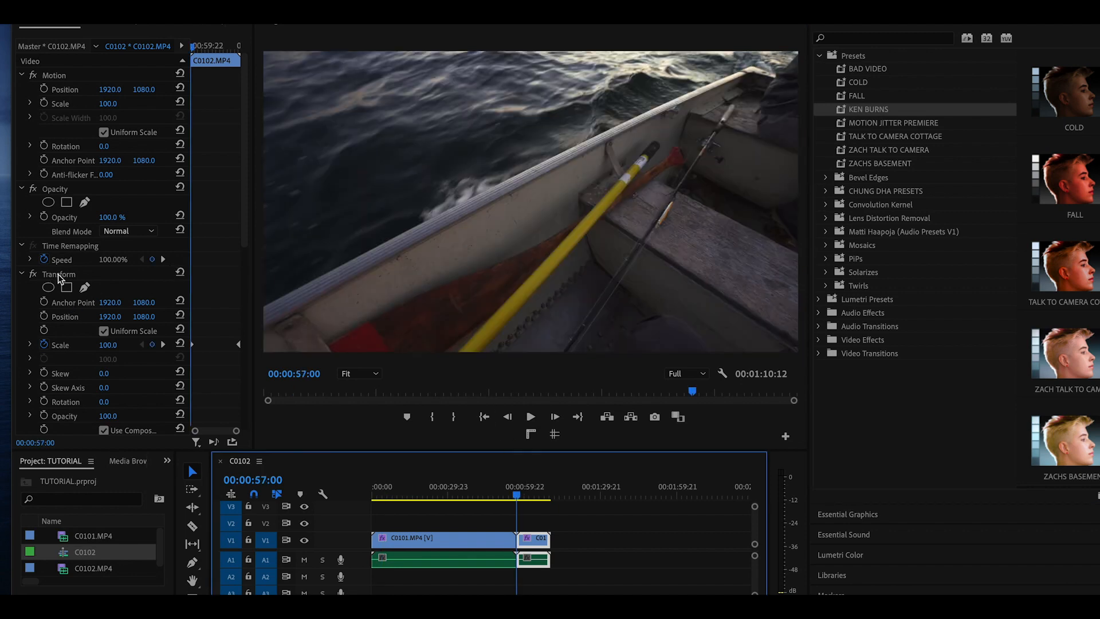
scroll("down", 3)
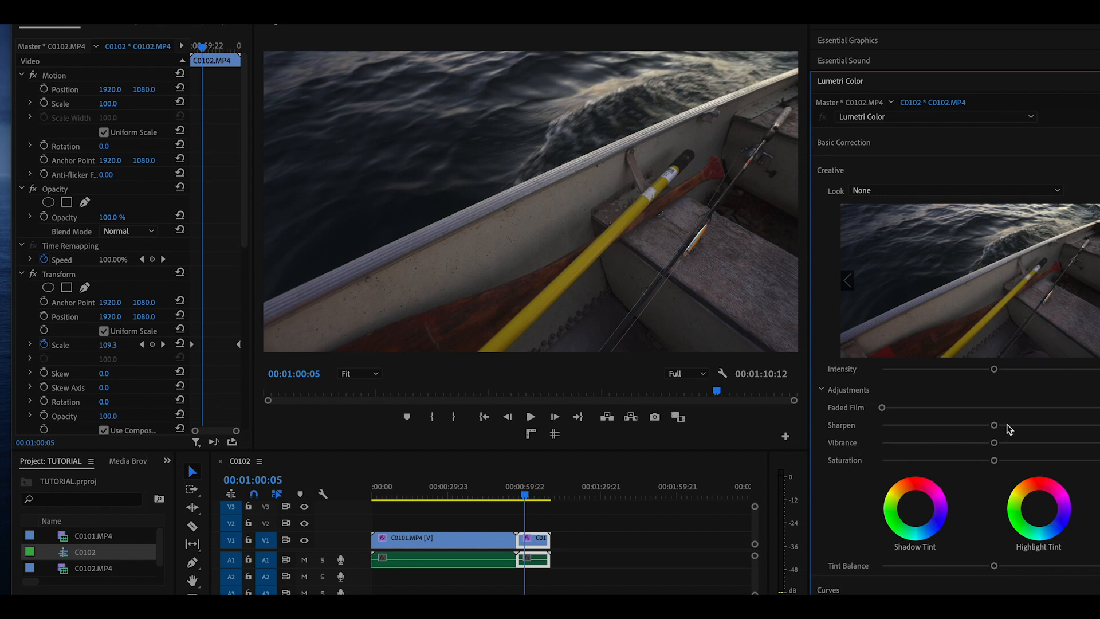
- Darken the boat shot's blacks in Lumetri Basic Correction
left_click(843, 143)
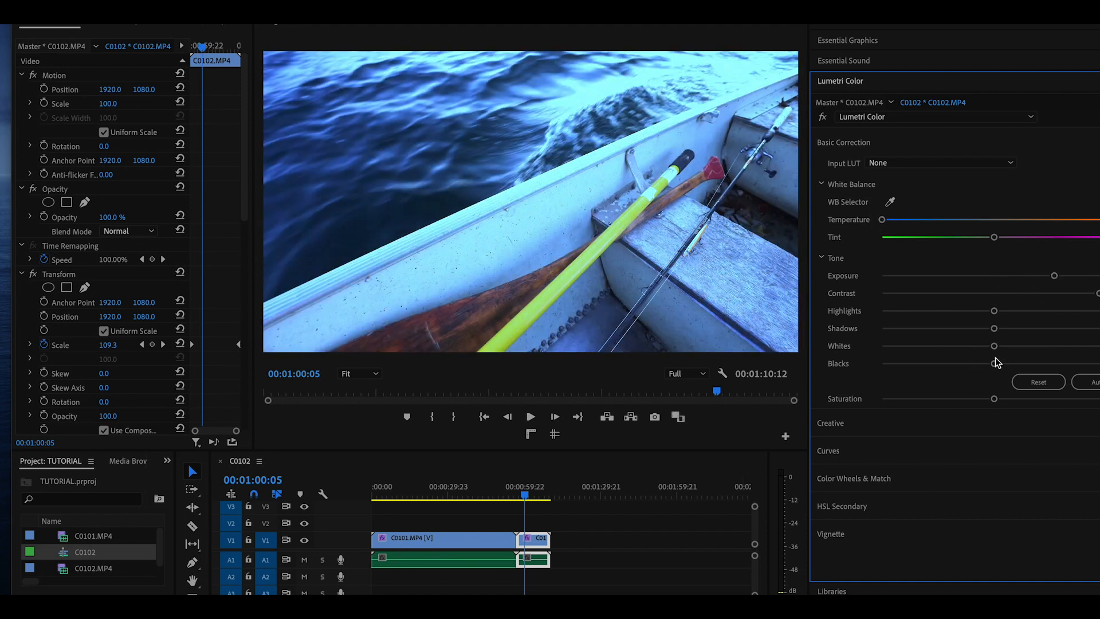
left_click_drag(993, 363, 900, 362)
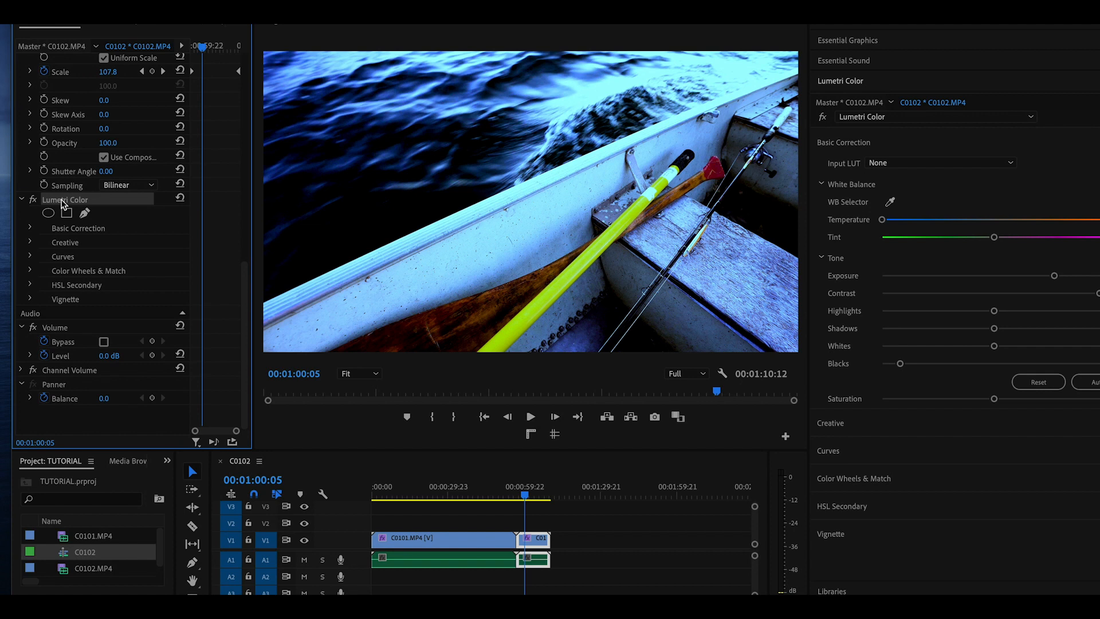
- Save the Lumetri Color effect through Save Preset as 'PB OZARK'
right_click(66, 199)
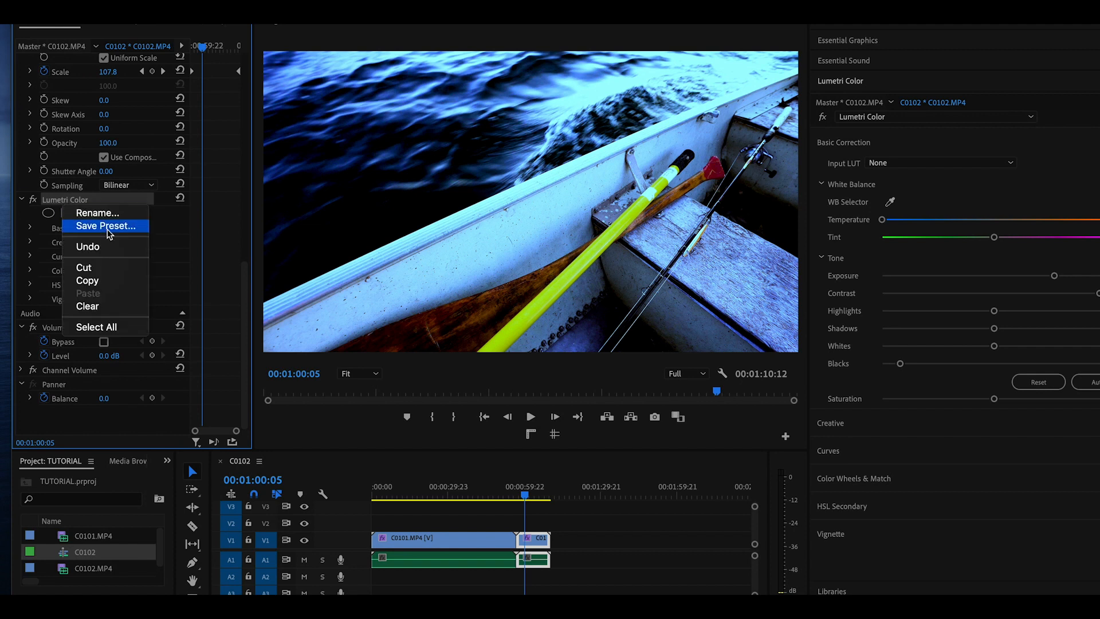
left_click(107, 226)
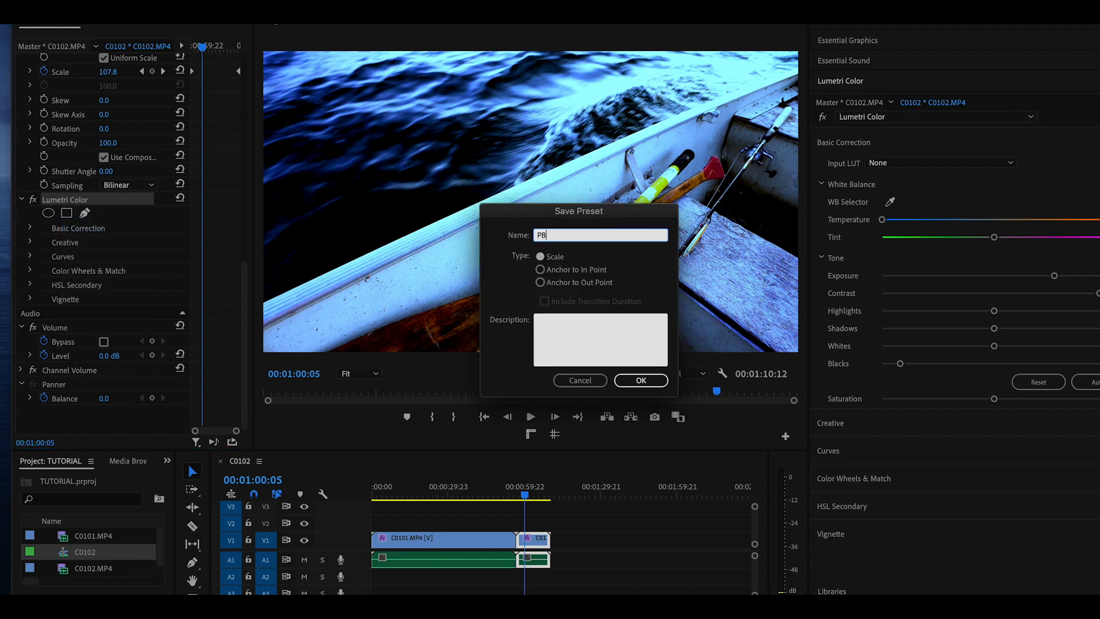
type("OZARK")
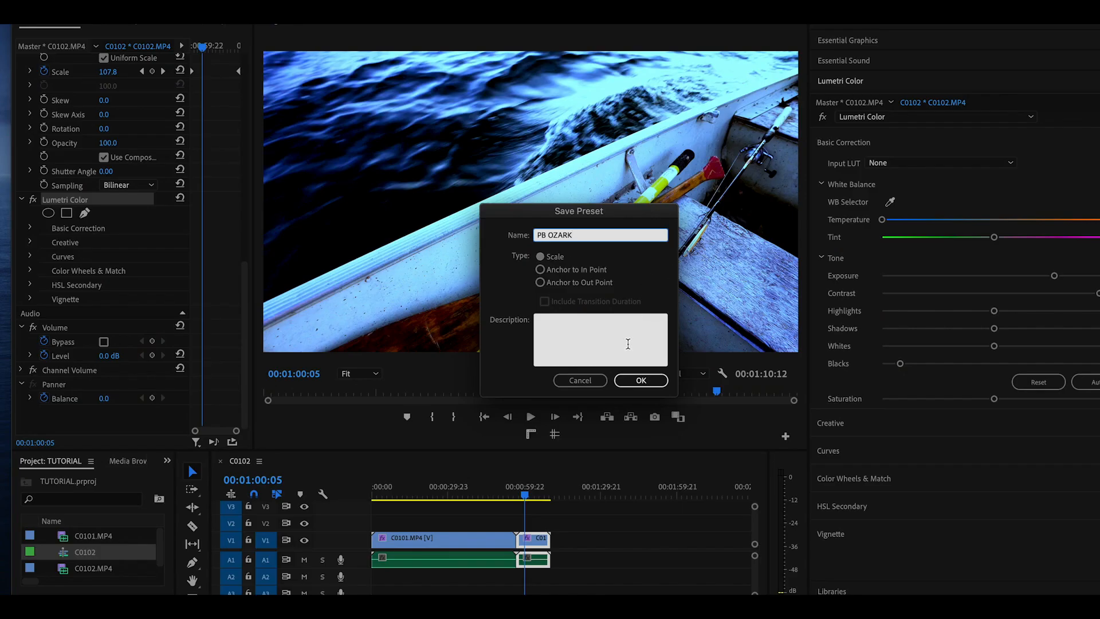
left_click(640, 379)
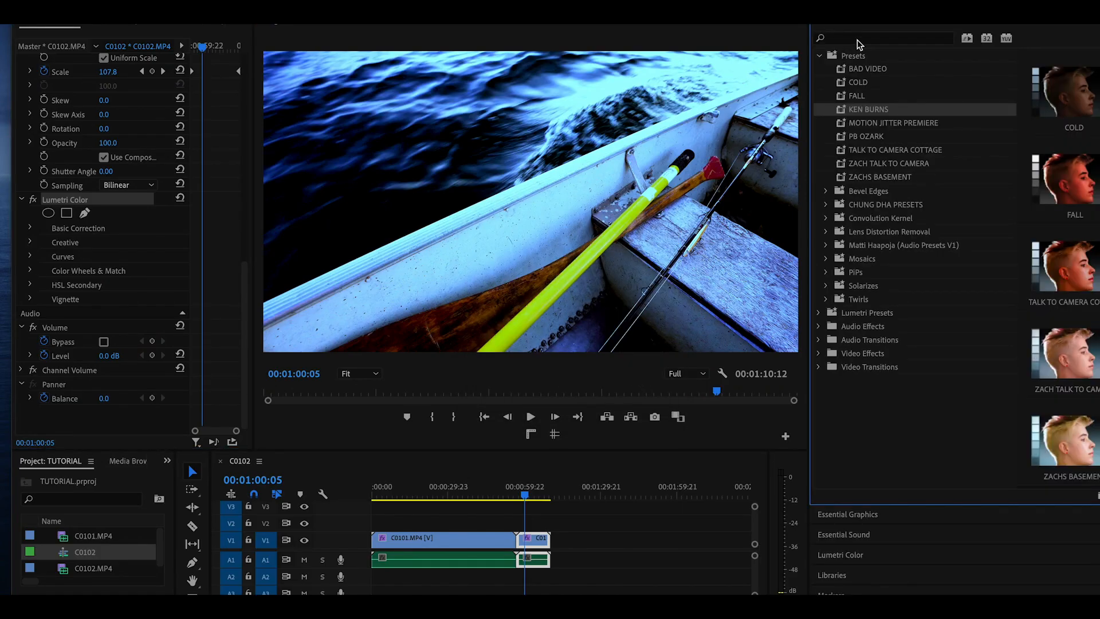
- Enter 'PB' in the search field
type("PB")
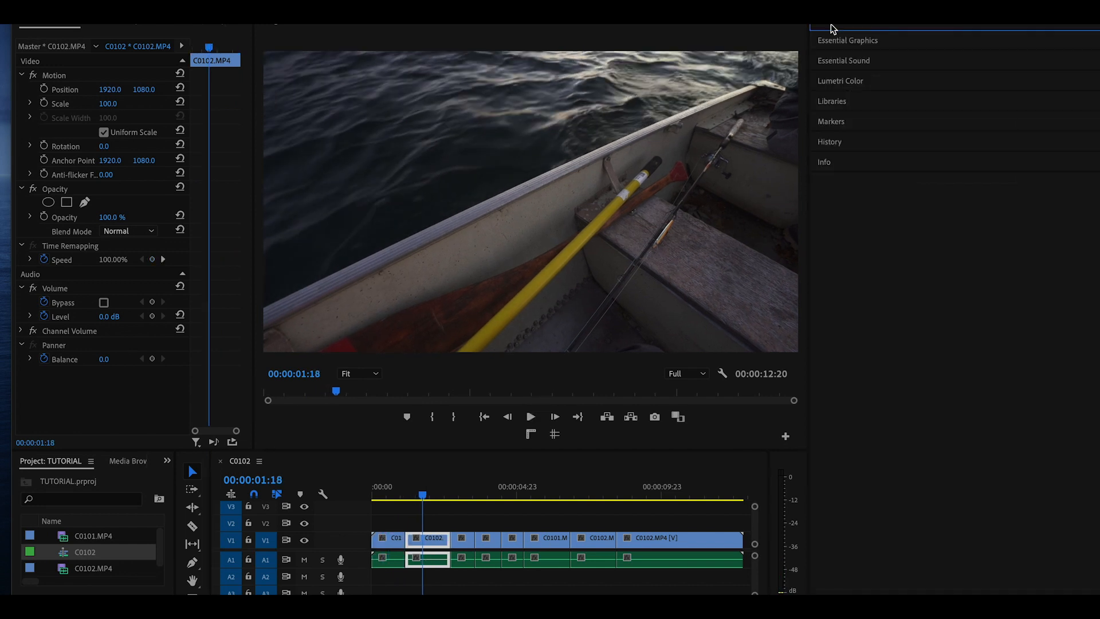
- Grade the boat clip with the 02 Hazel look and more contrast, scale it to 125, then copy it
left_click(840, 81)
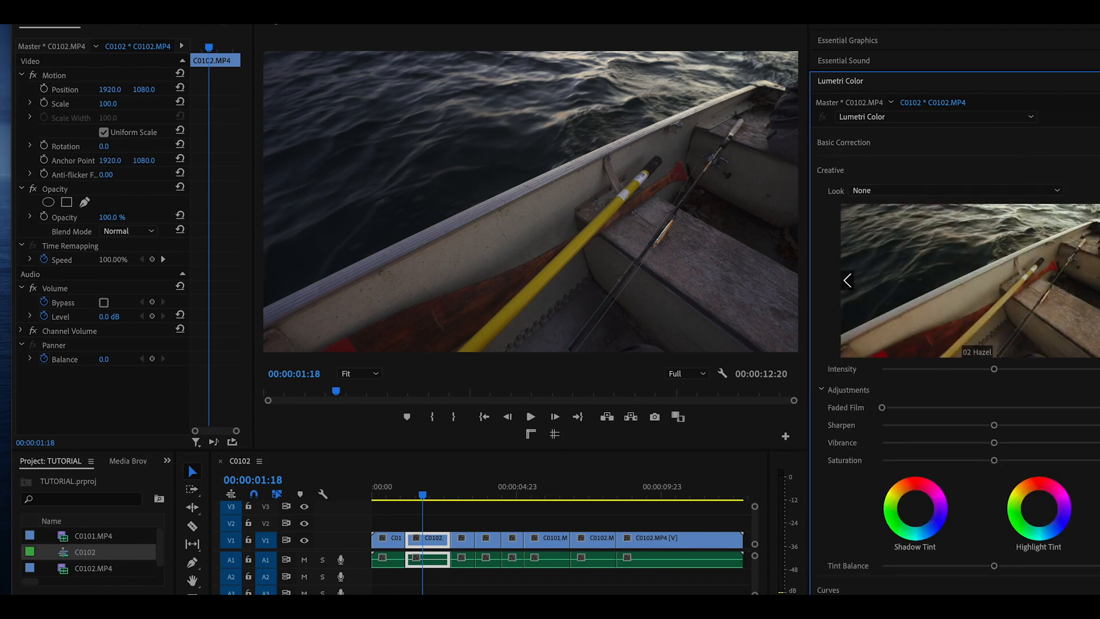
left_click(953, 190)
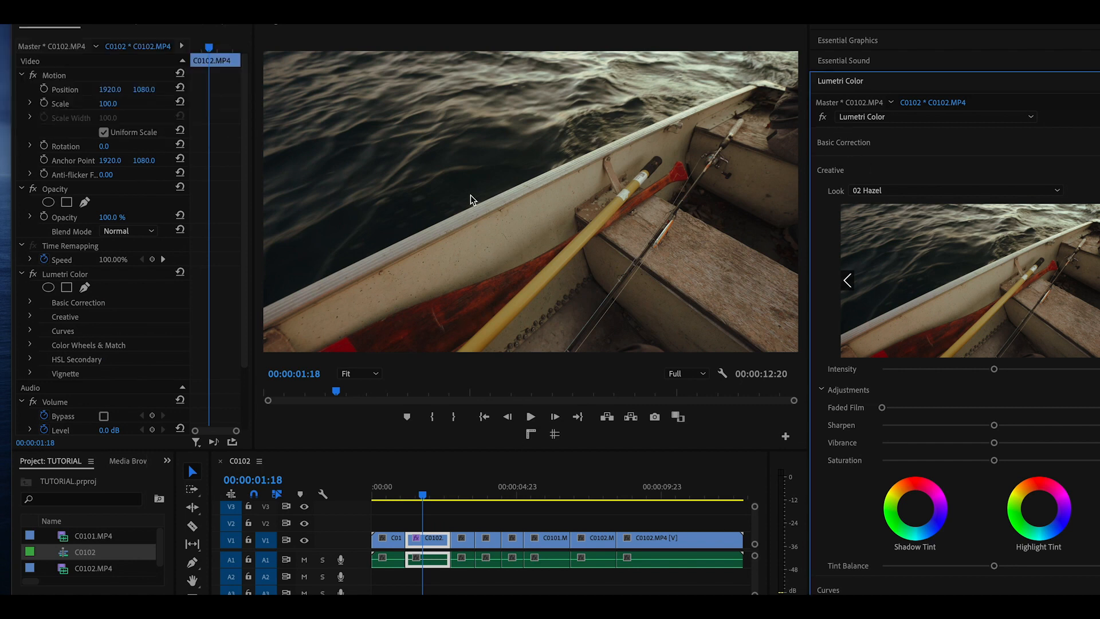
mouse_move(835, 137)
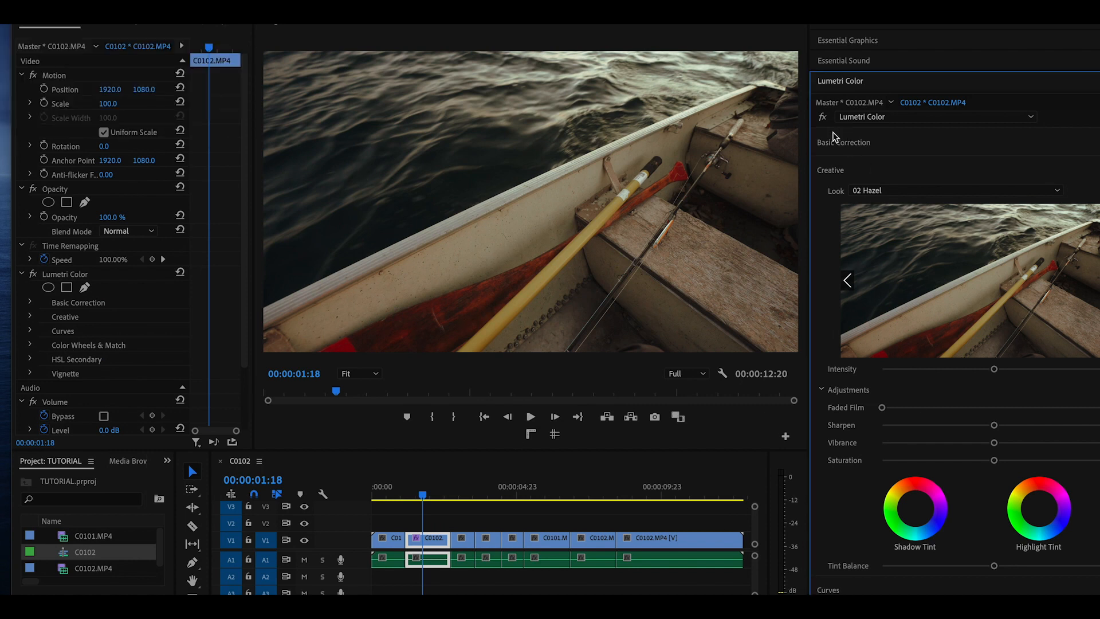
left_click(844, 141)
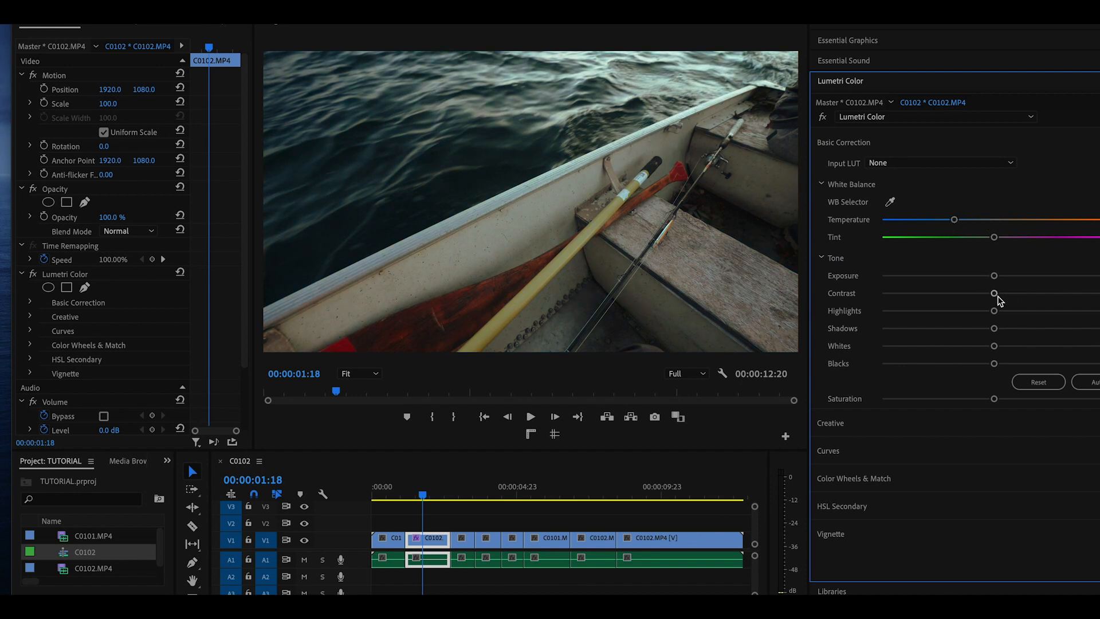
left_click_drag(993, 292, 1024, 292)
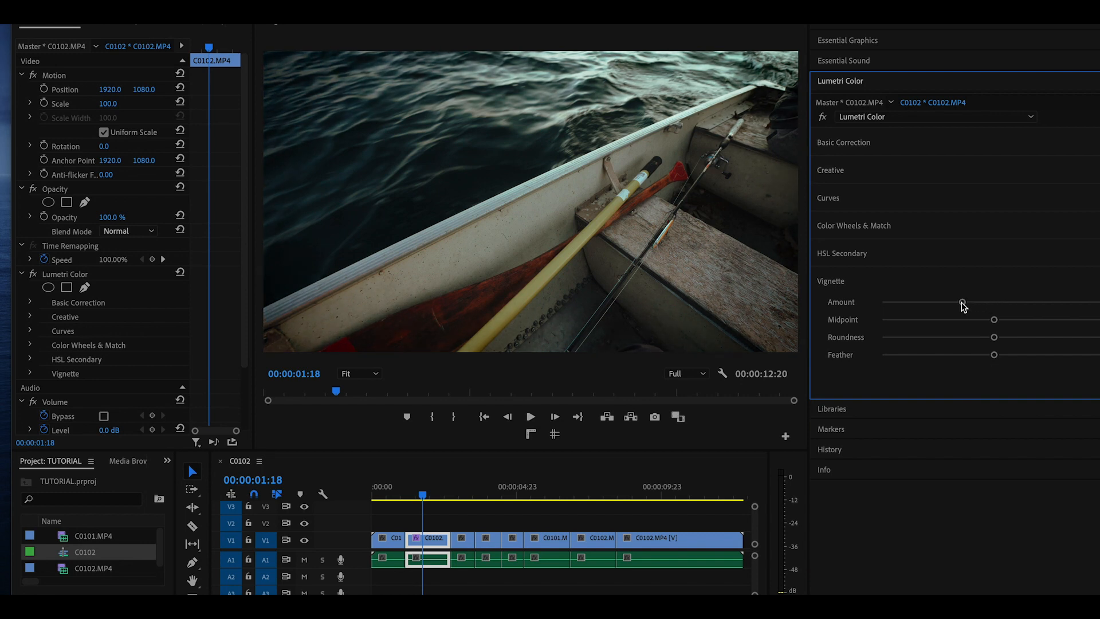
left_click_drag(109, 103, 120, 104)
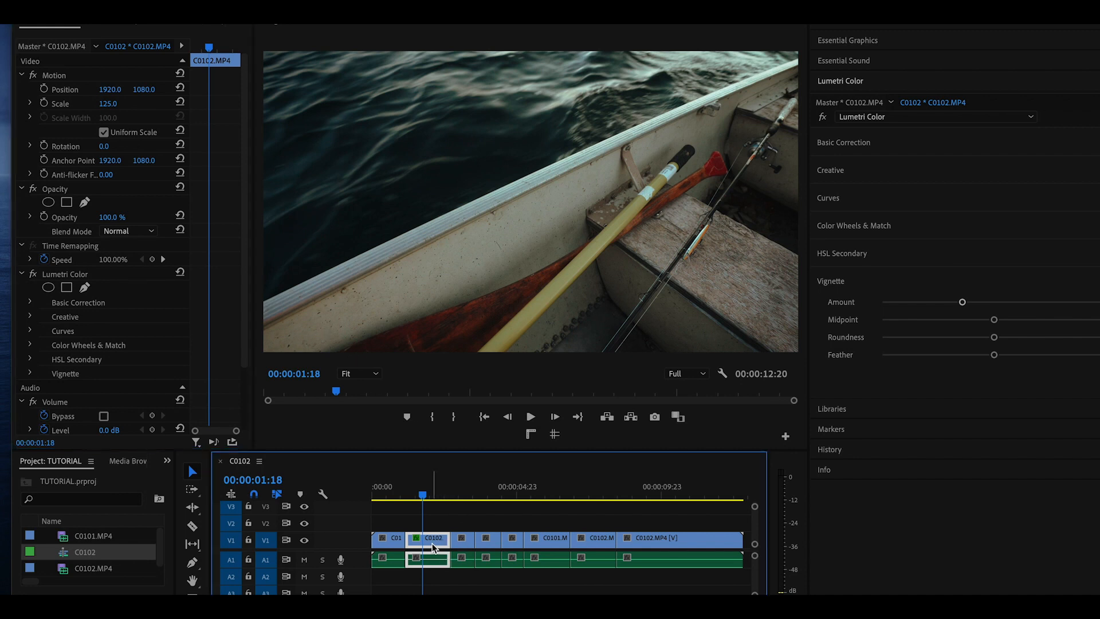
right_click(433, 539)
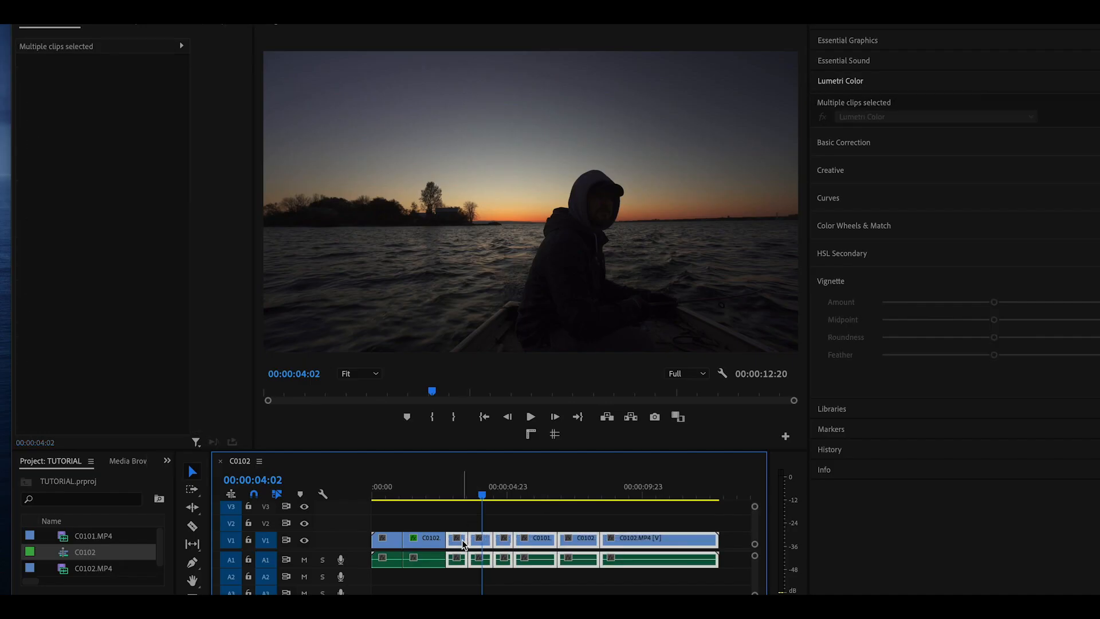
- Paste attributes, including video effects and Lumetri Color, onto the selected clips
right_click(463, 539)
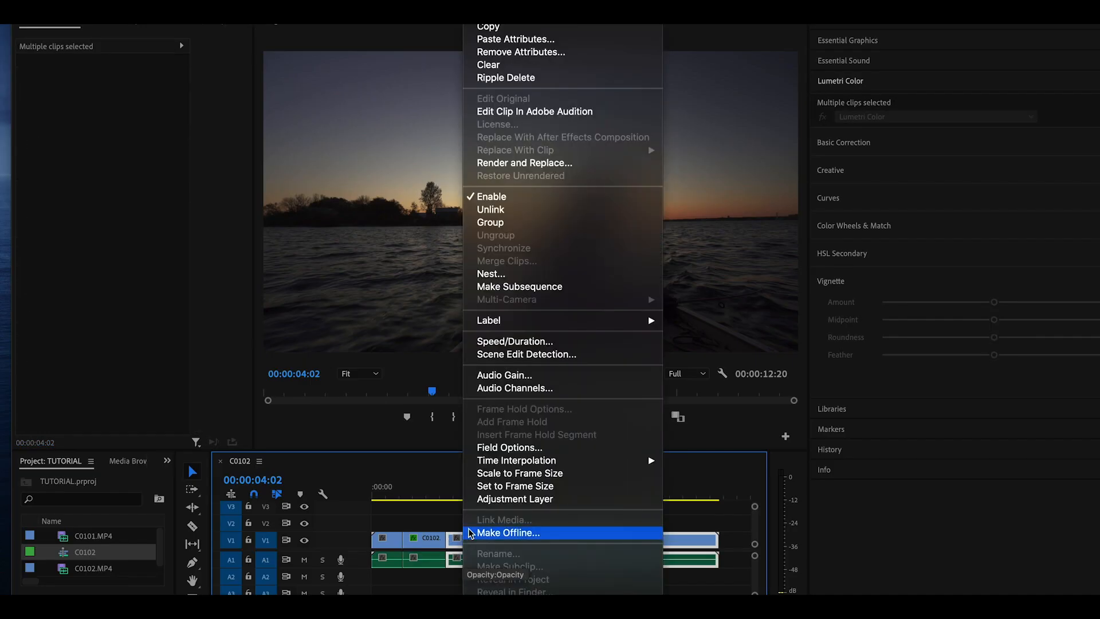
left_click(515, 38)
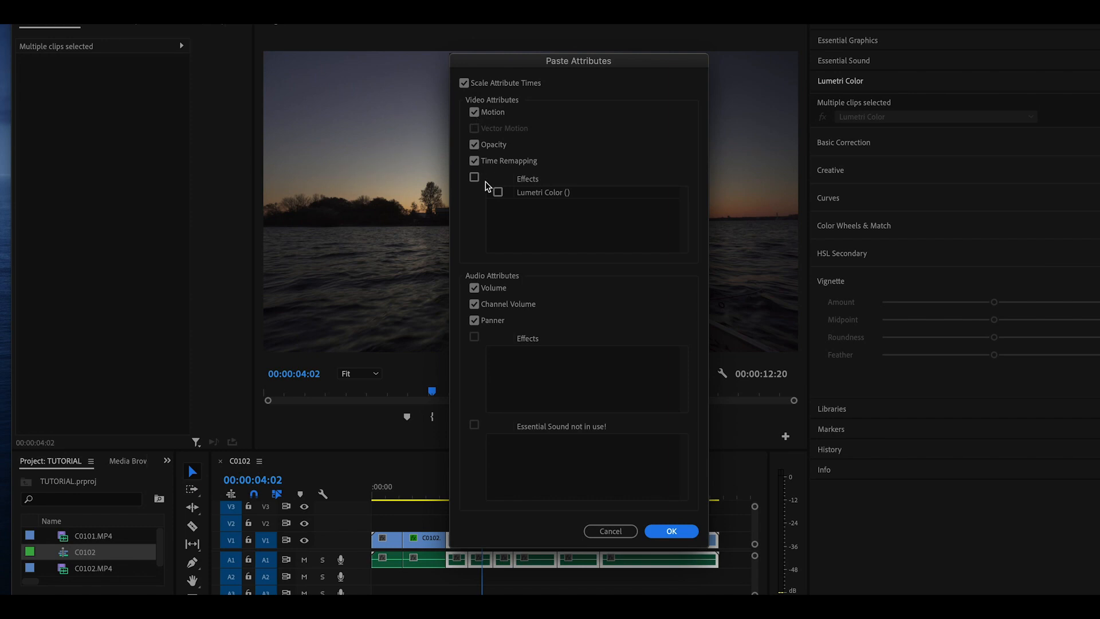
left_click(497, 193)
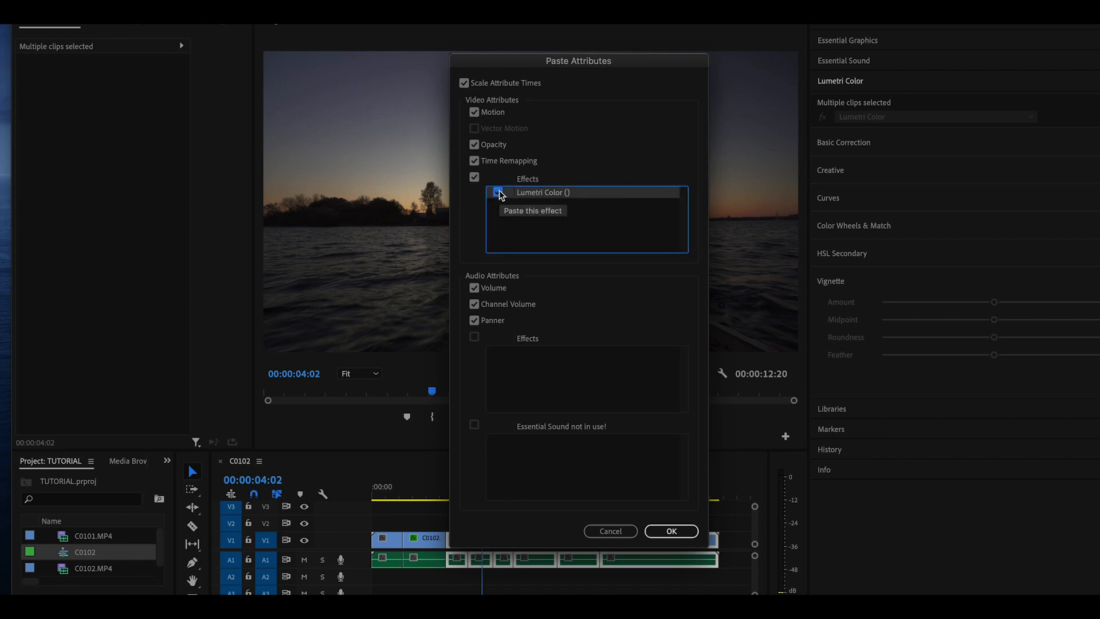
left_click(497, 193)
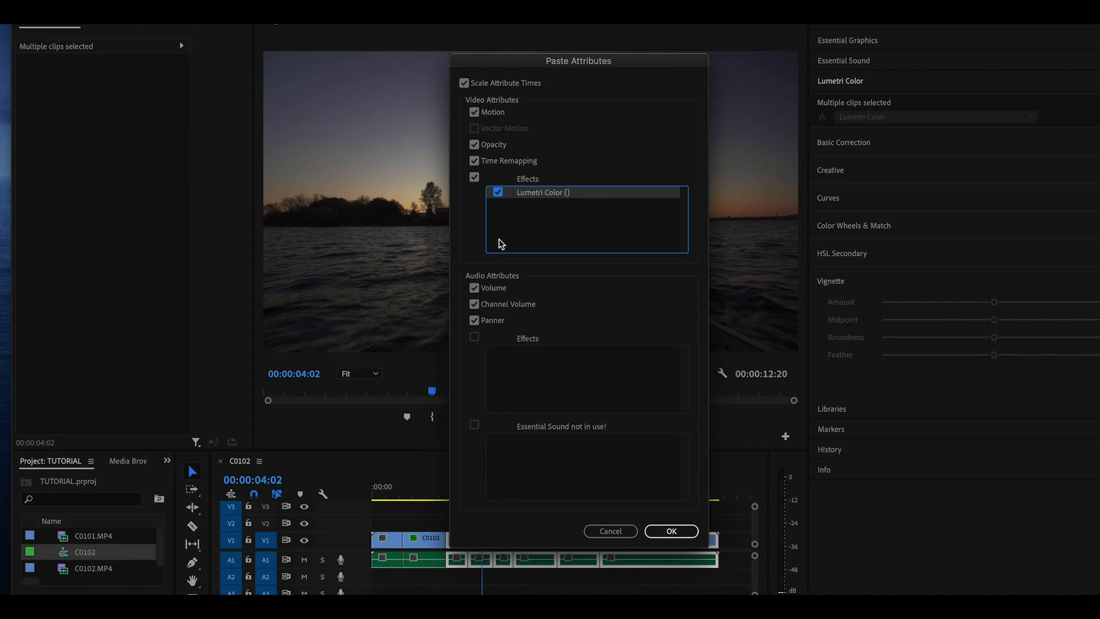
left_click(670, 531)
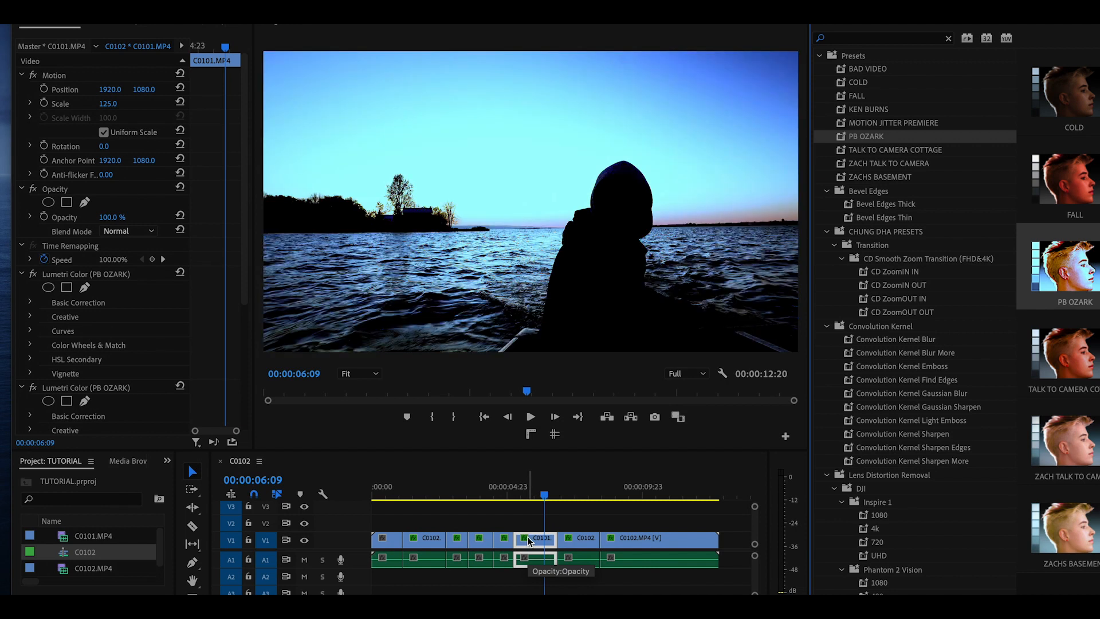
- Inspect clip C0101's effects and reapply the PB OZARK color preset
double_click(866, 136)
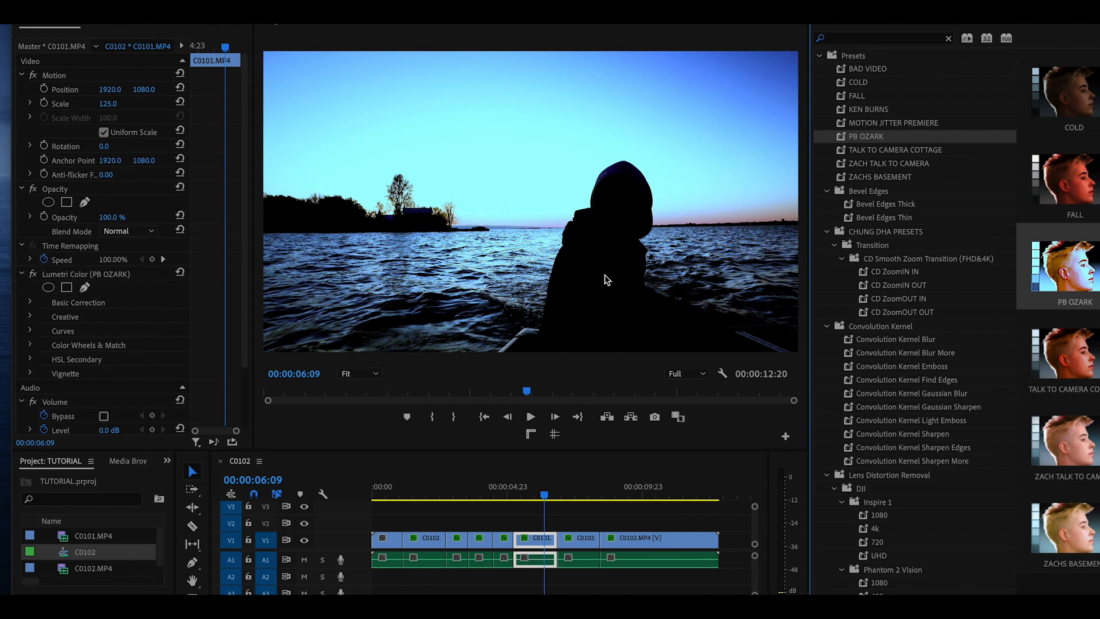
mouse_move(535, 332)
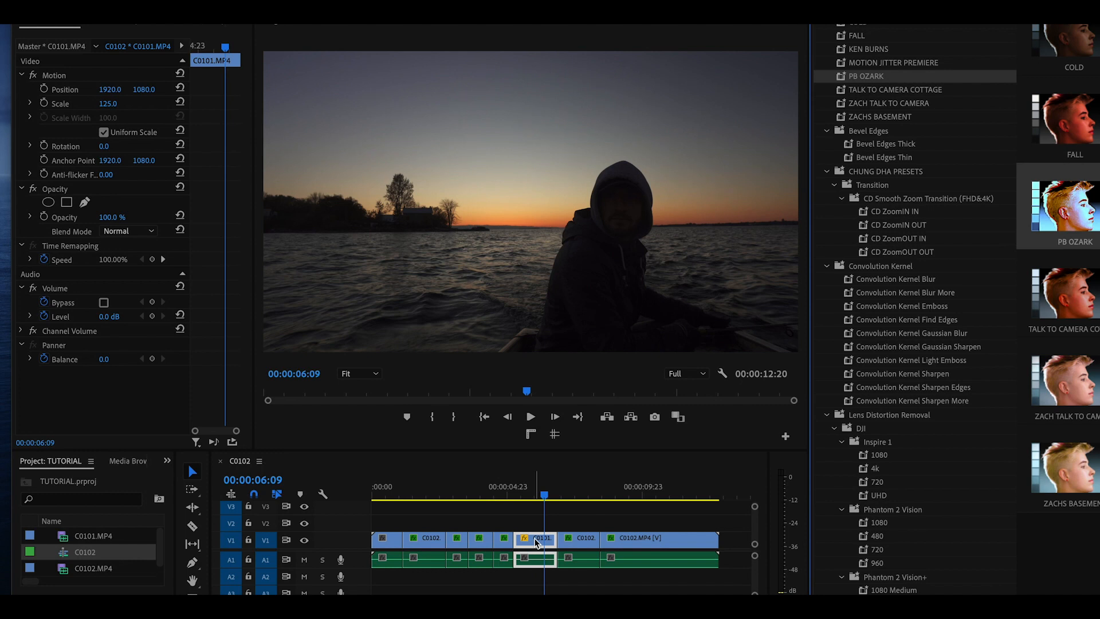
mouse_move(536, 543)
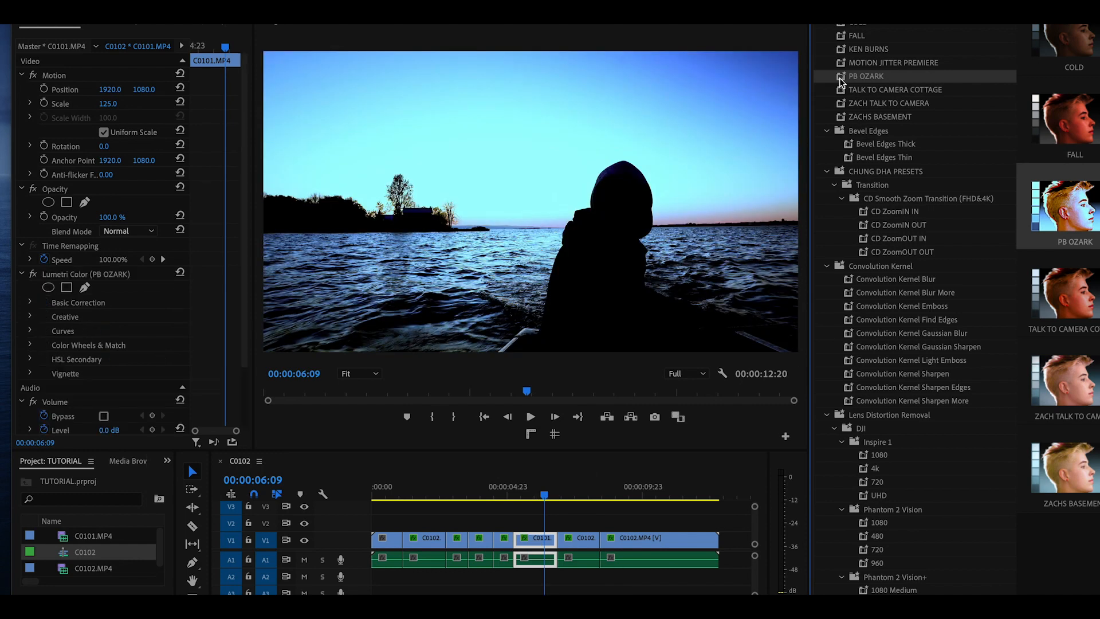
left_click(48, 29)
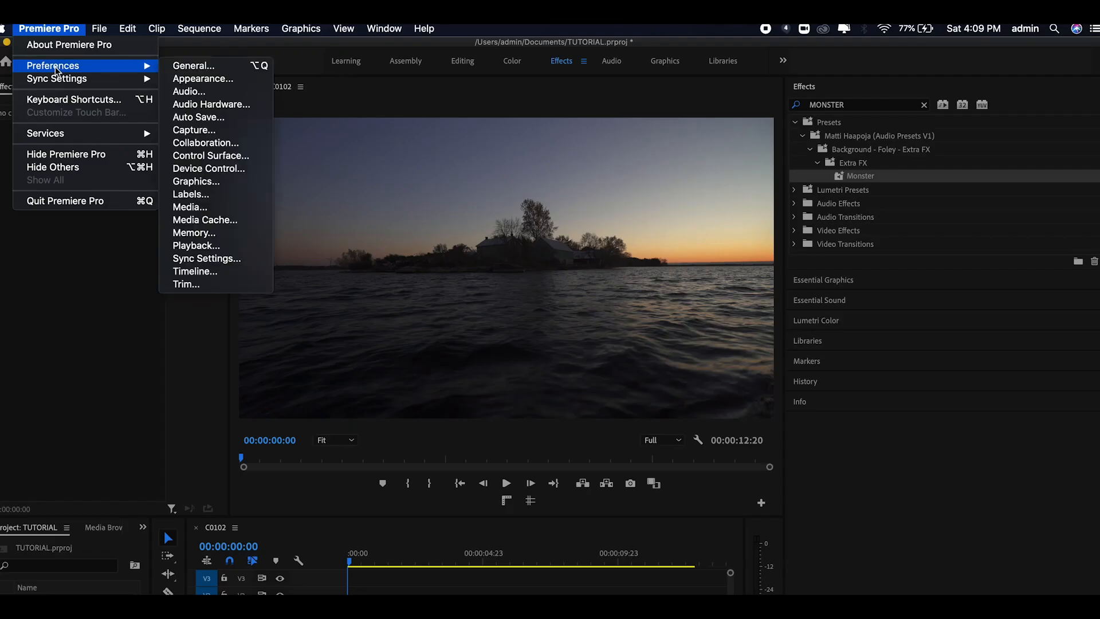
- Search the keyboard shortcuts for 'FULL' and select the Toggle Full Screen command
left_click(73, 99)
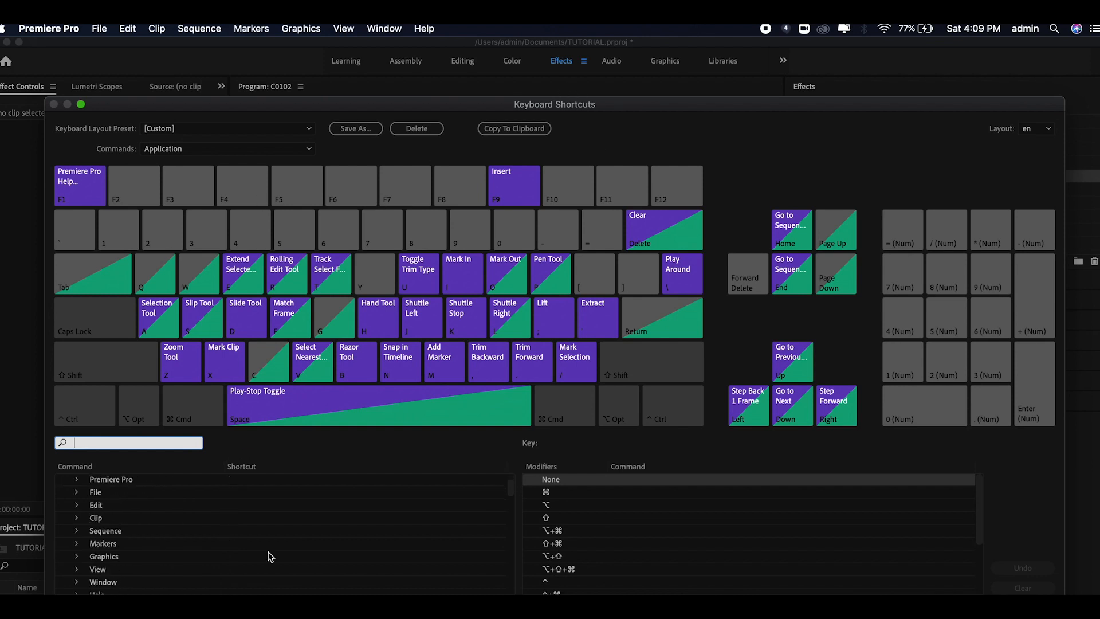
type("FULL")
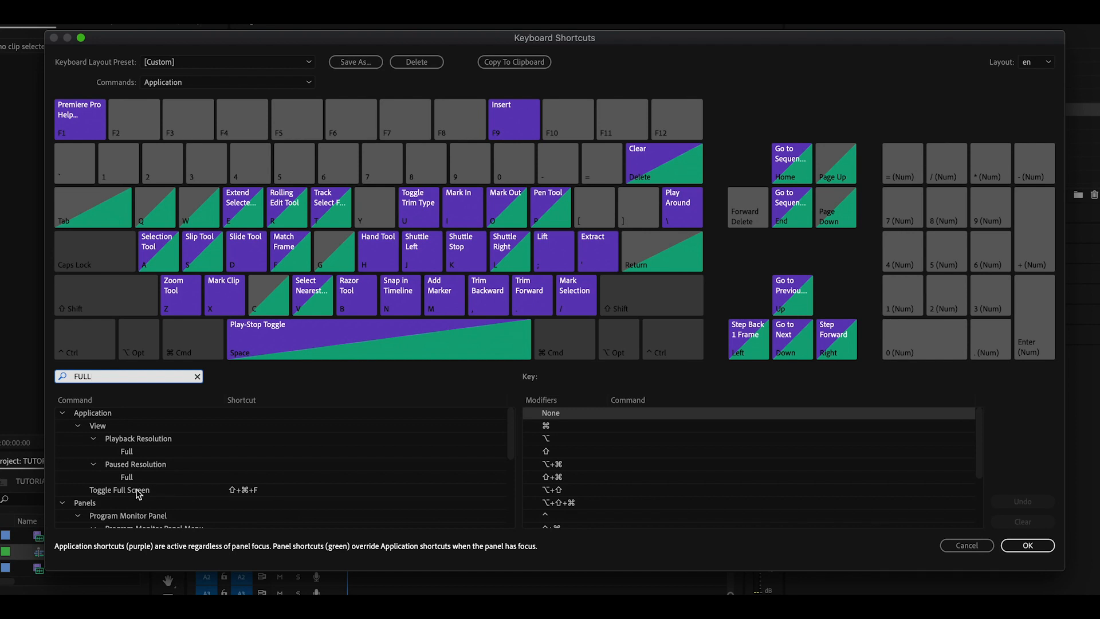
left_click(119, 490)
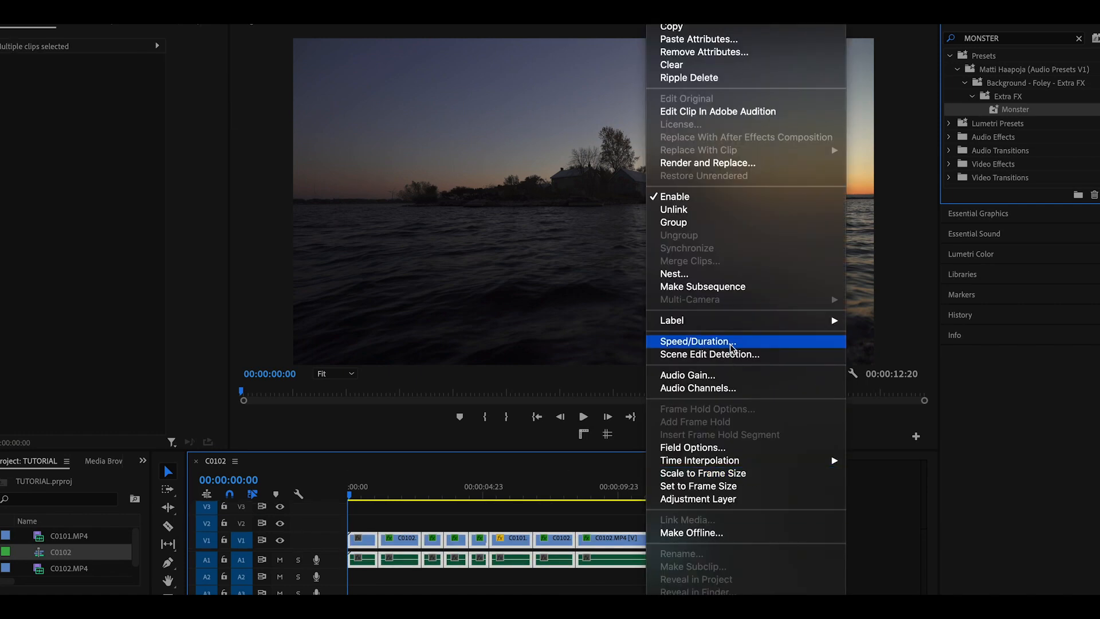
- Apply Audio Gain to the selected clips, normalizing max peak to -0 dB
left_click(686, 374)
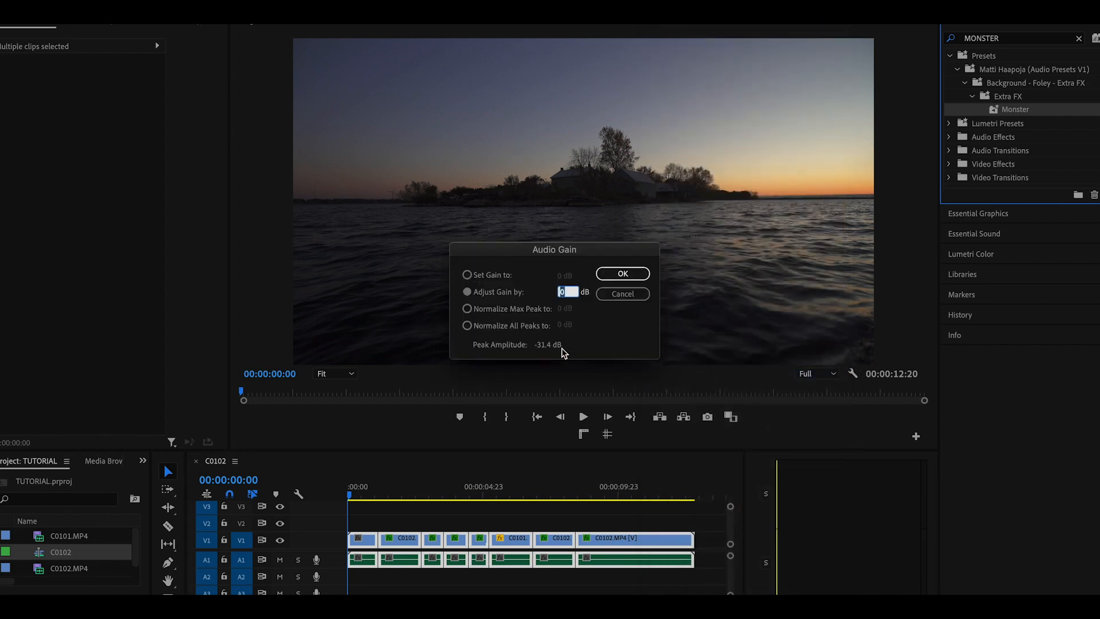
left_click(468, 309)
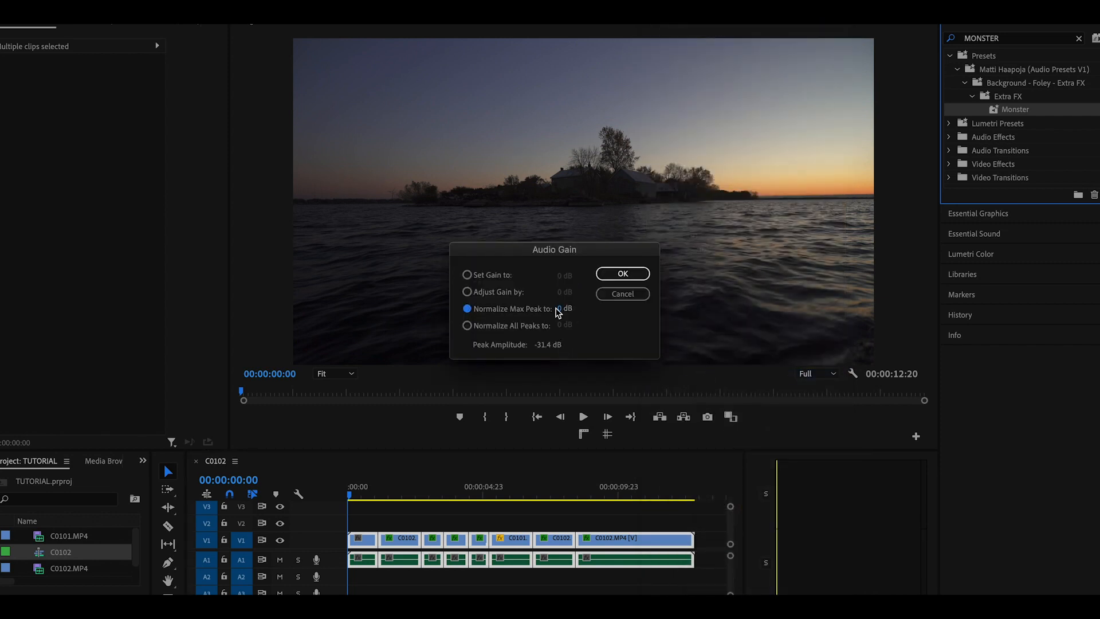
left_click(565, 308)
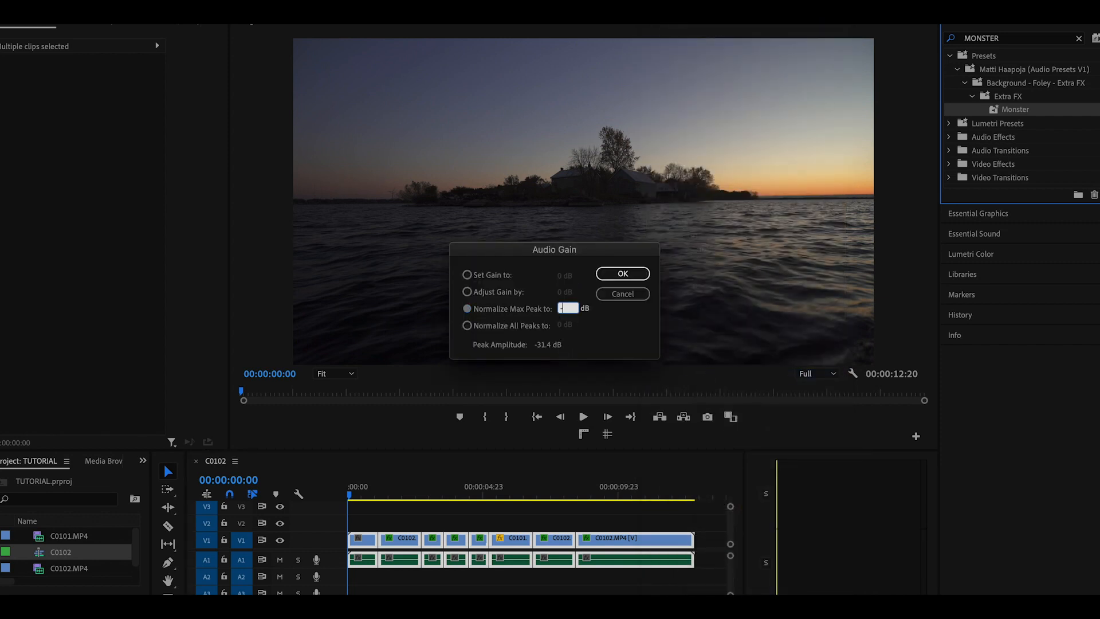
type("-0")
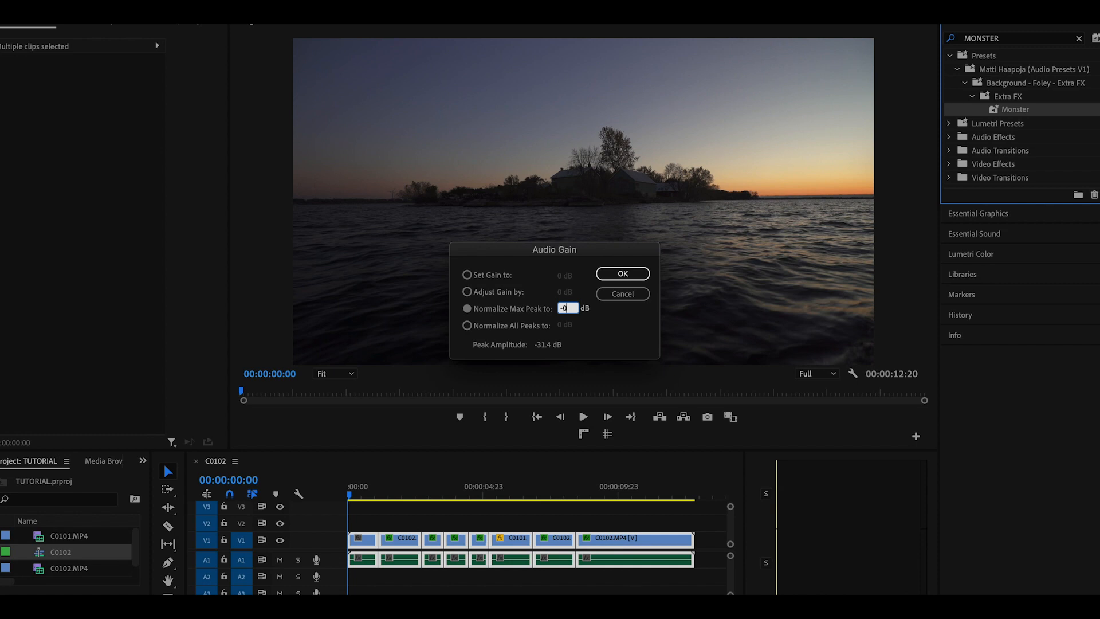
left_click(622, 274)
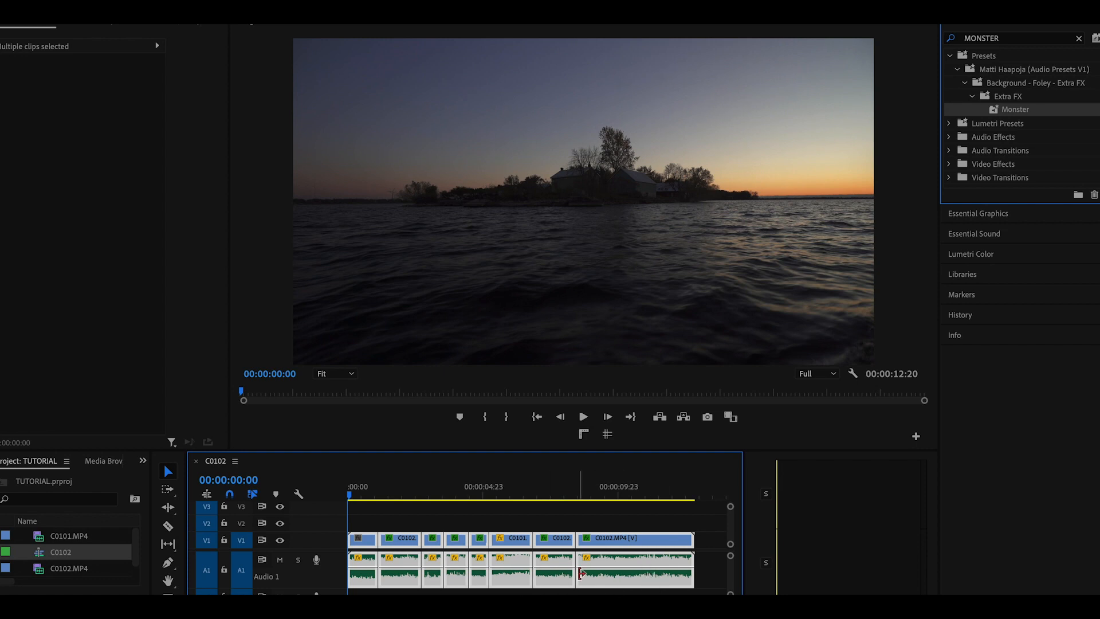
left_click(583, 416)
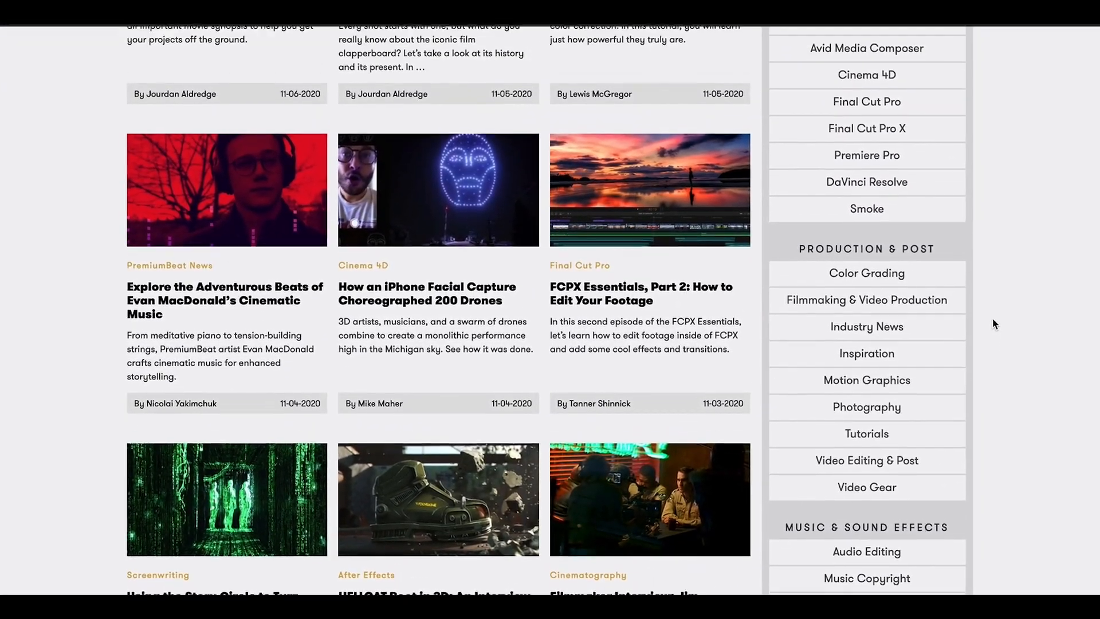
- Open the PremiumBeat article on the history of the film clapperboard
scroll("up", 3)
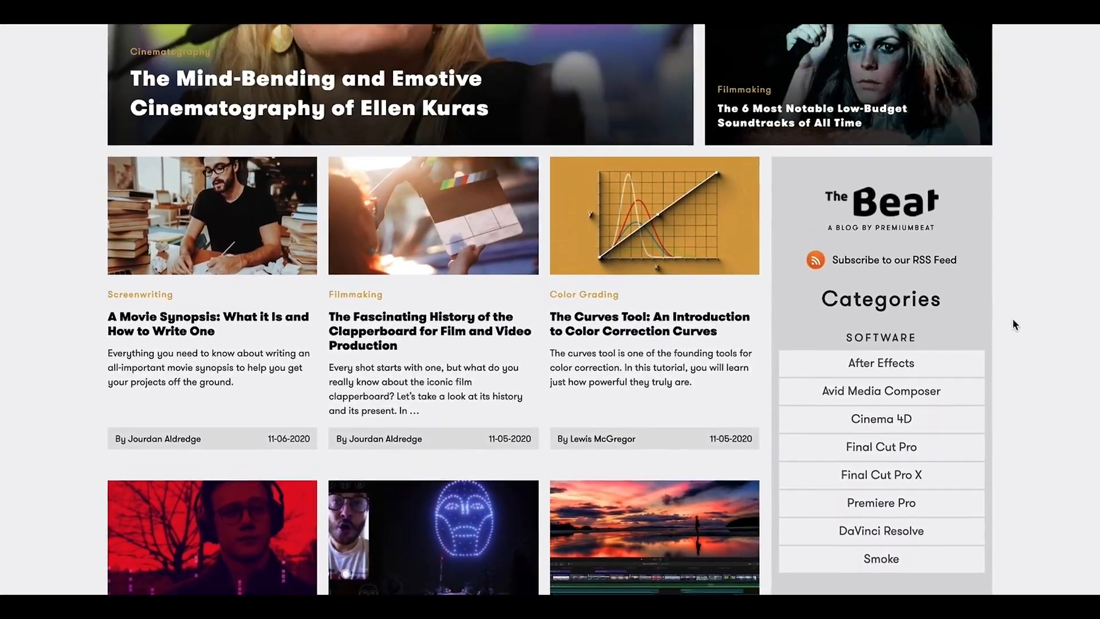
scroll("down", 3)
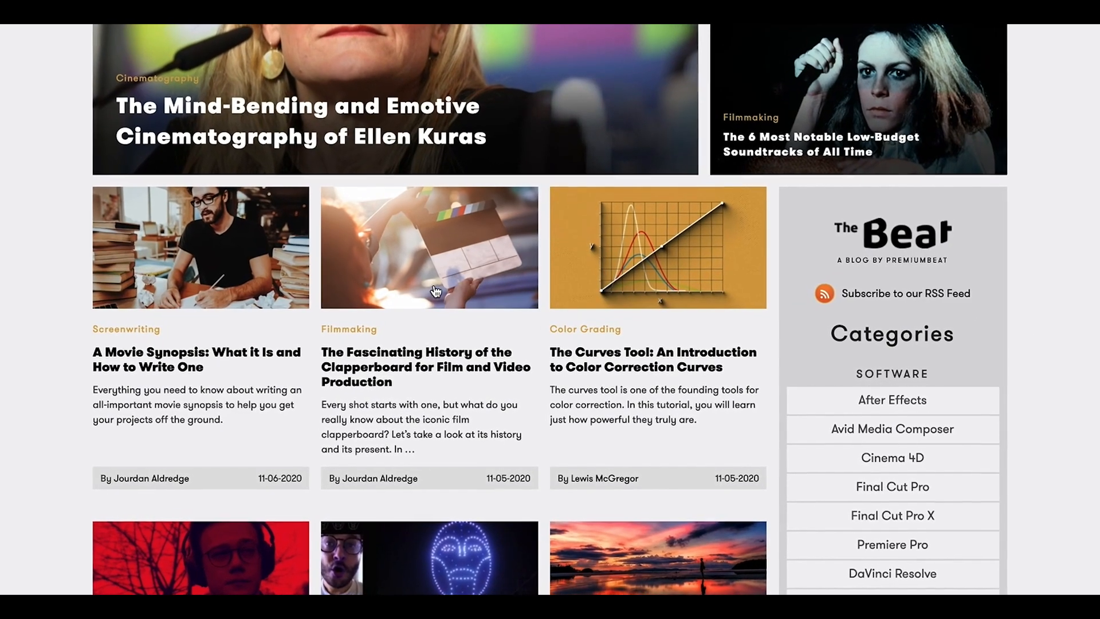
left_click(428, 248)
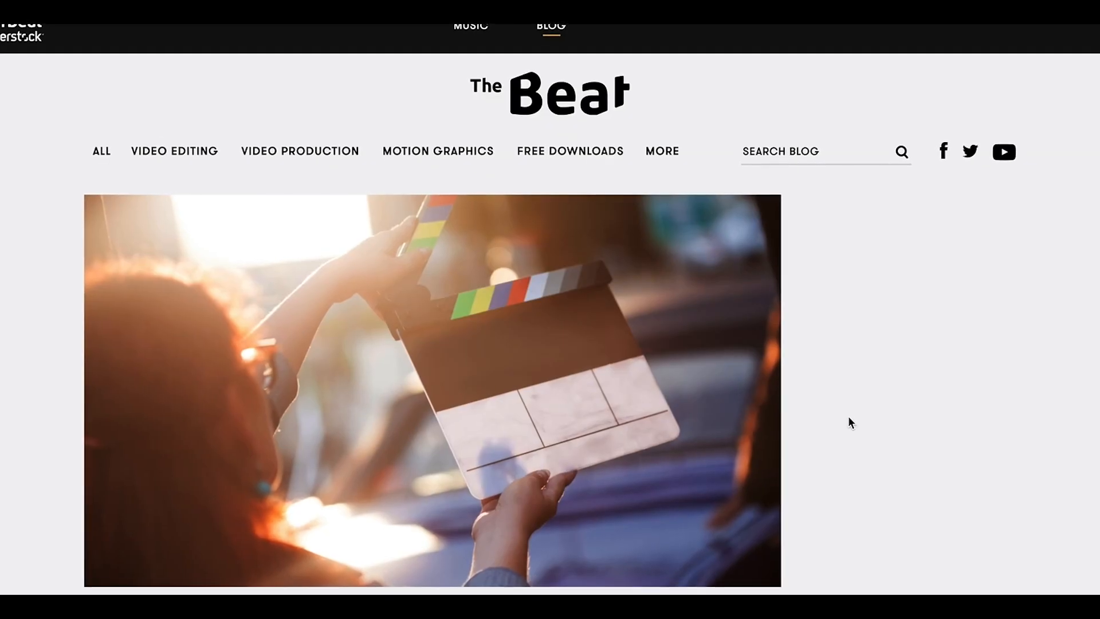